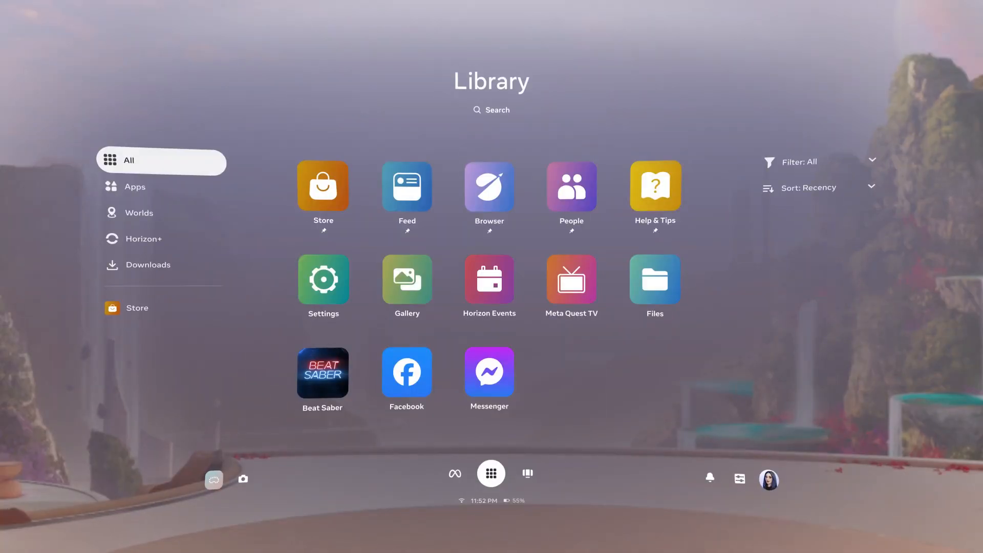
mouse_move(740, 479)
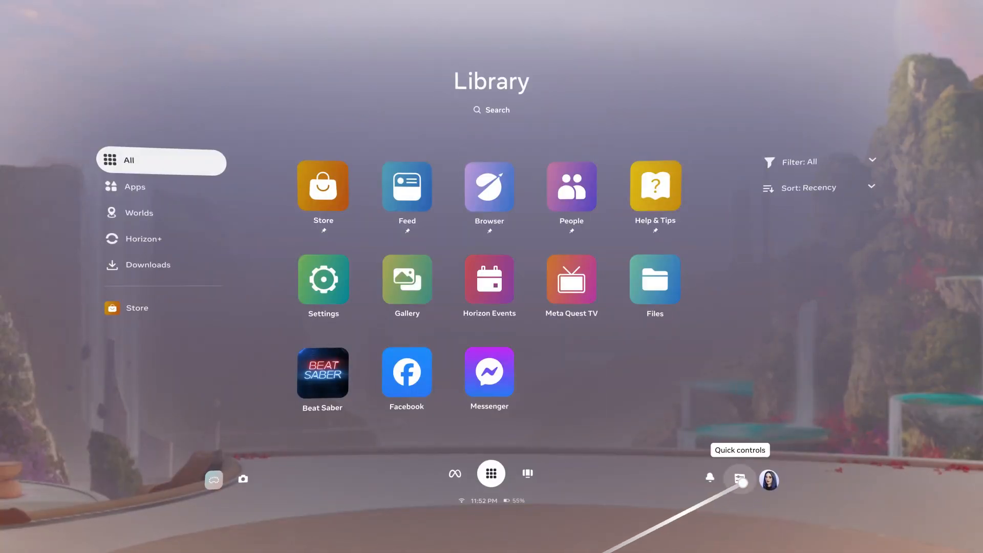
Step: Open the Quick controls panel from the app Library toolbar
click(740, 480)
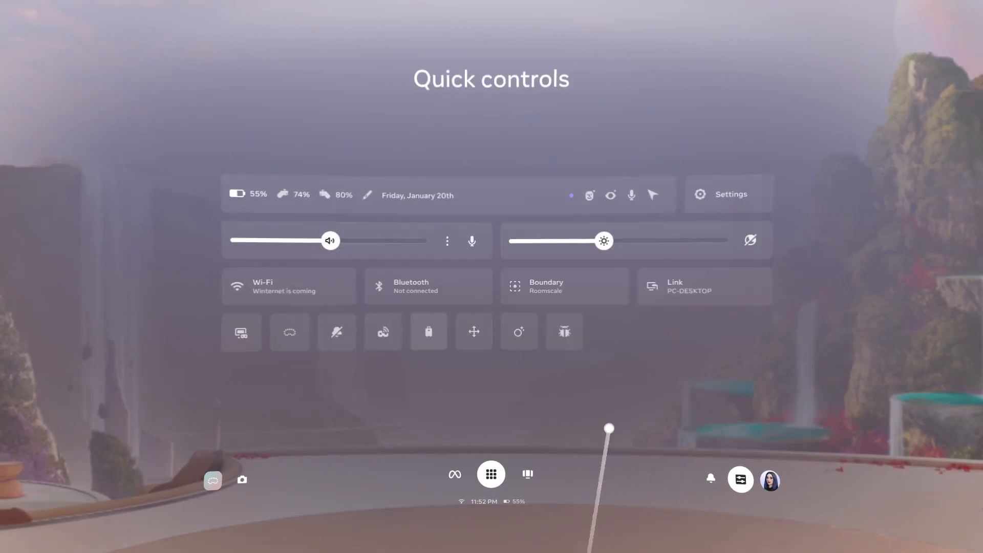
Step: Cast to Meta Quest Link and continue to the available PCs list
click(383, 332)
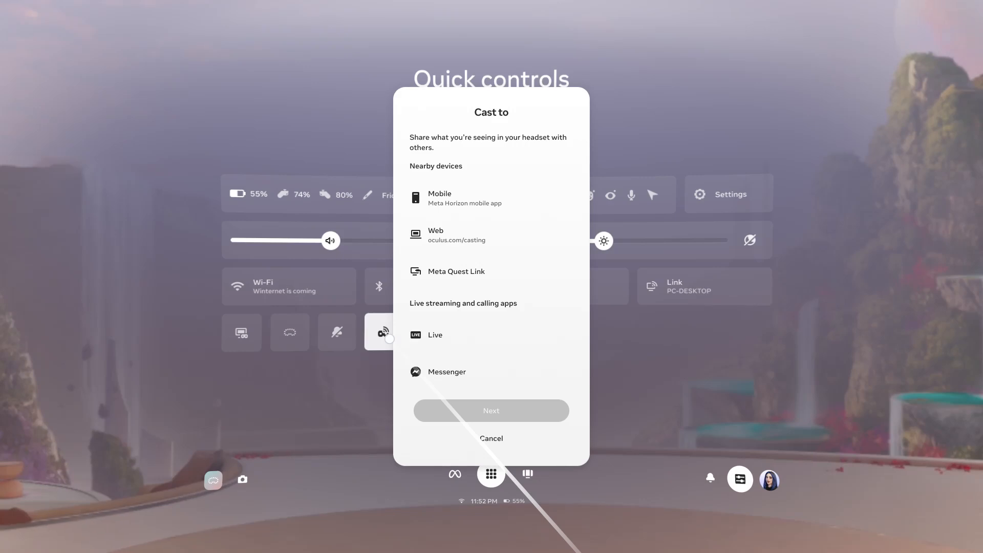
click(456, 271)
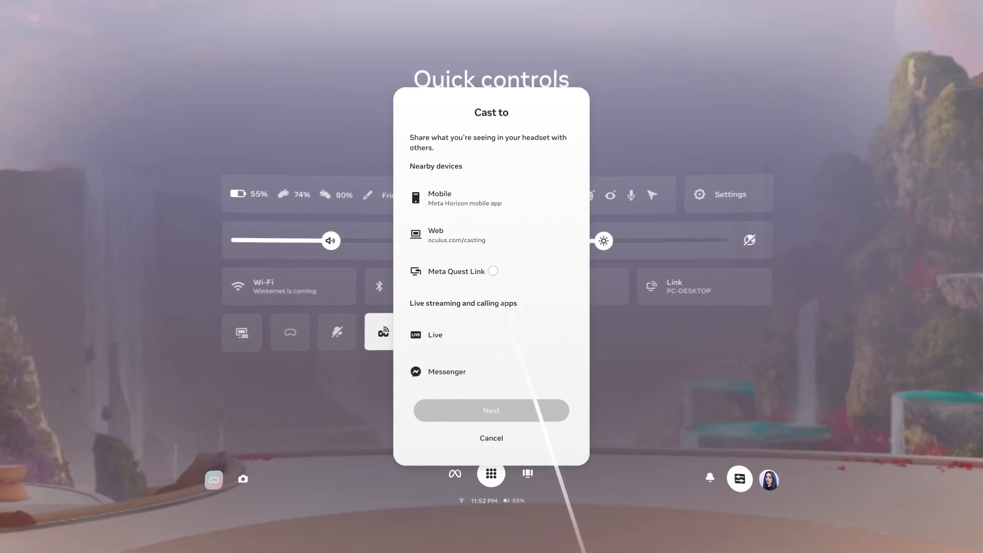
click(492, 271)
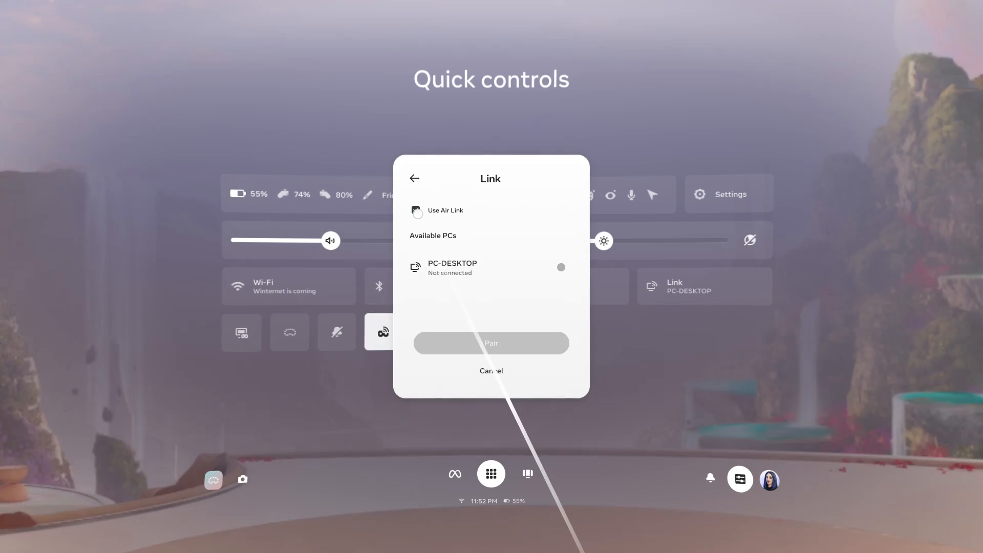
Step: Enable Air Link and begin pairing with PC-DESKTOP
click(416, 210)
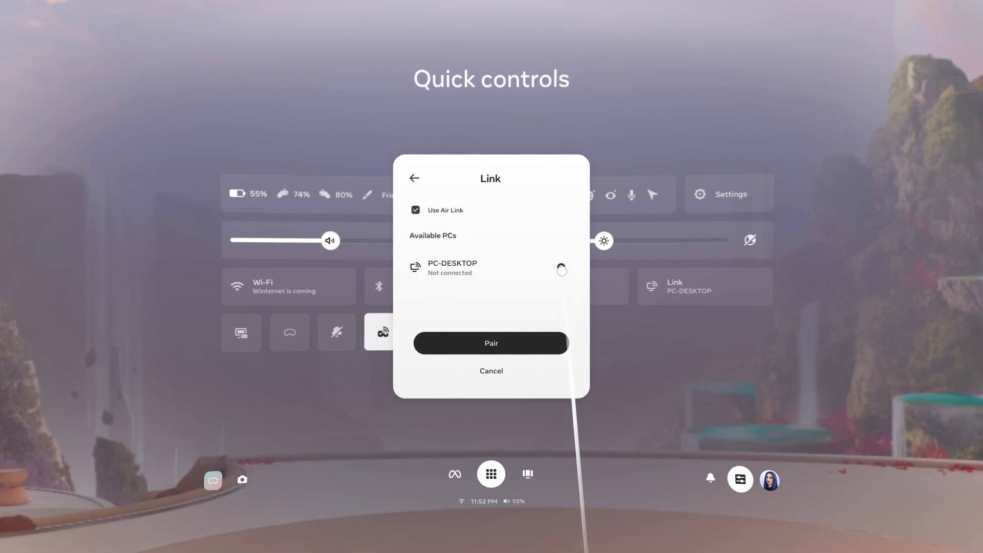
click(491, 343)
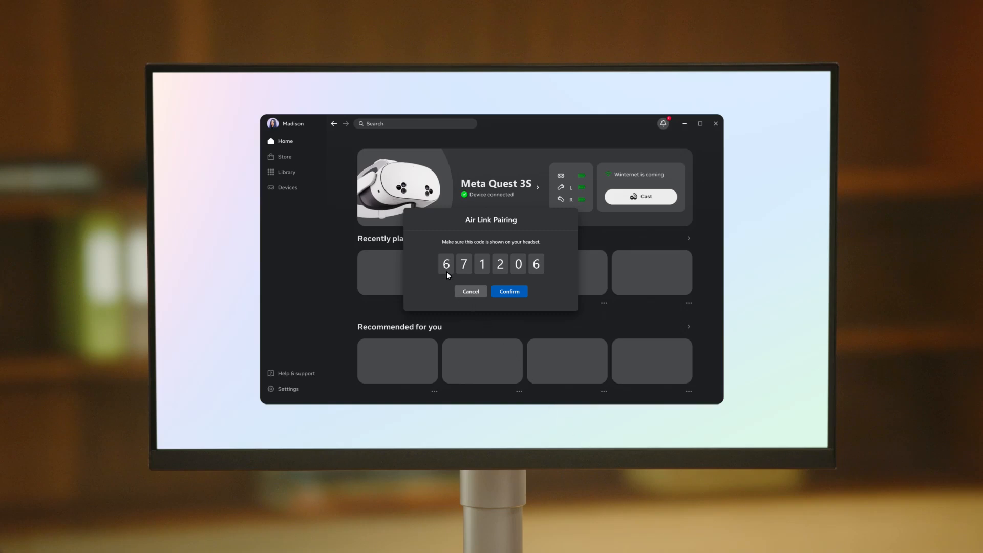
mouse_move(538, 275)
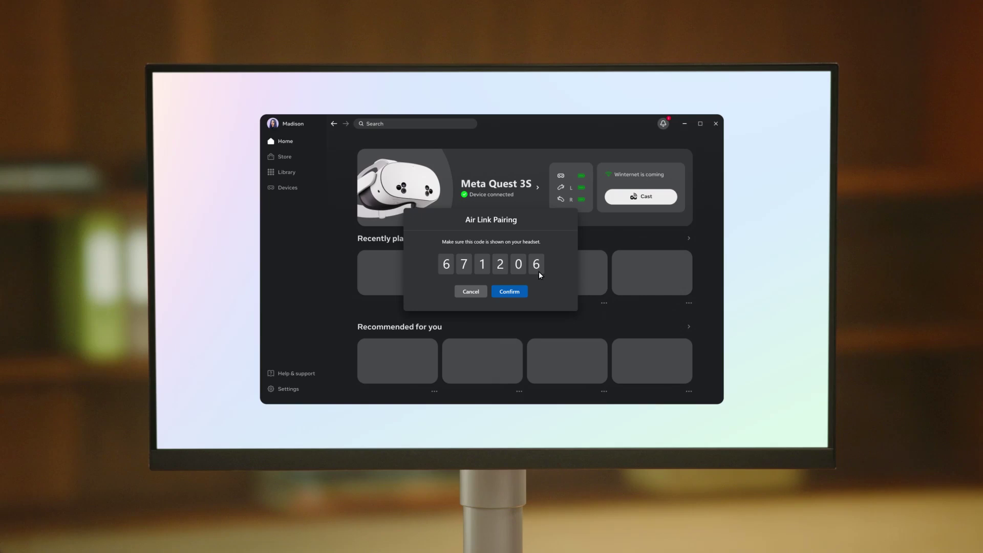
mouse_move(534, 282)
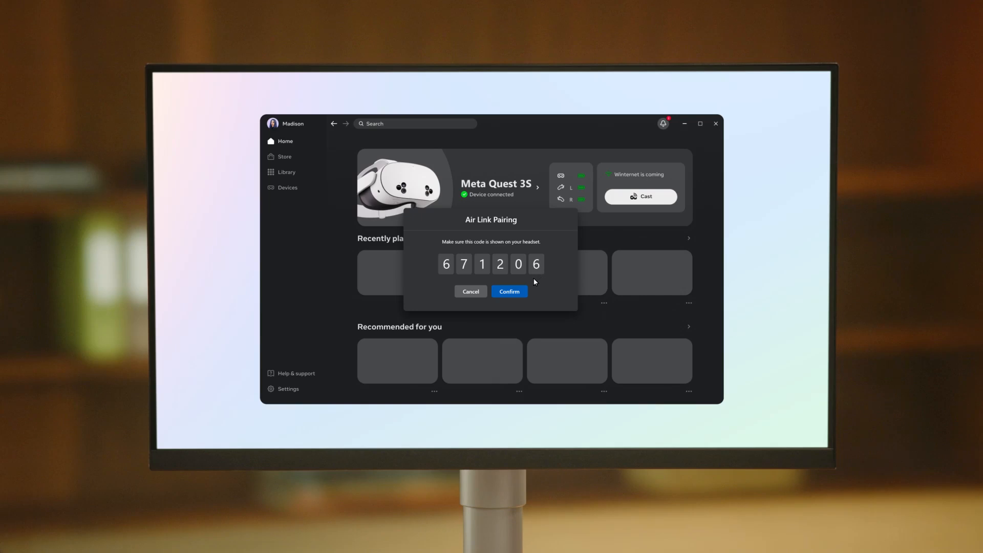
Step: Confirm the matching Air Link code and continue once PC-DESKTOP is connected
click(509, 291)
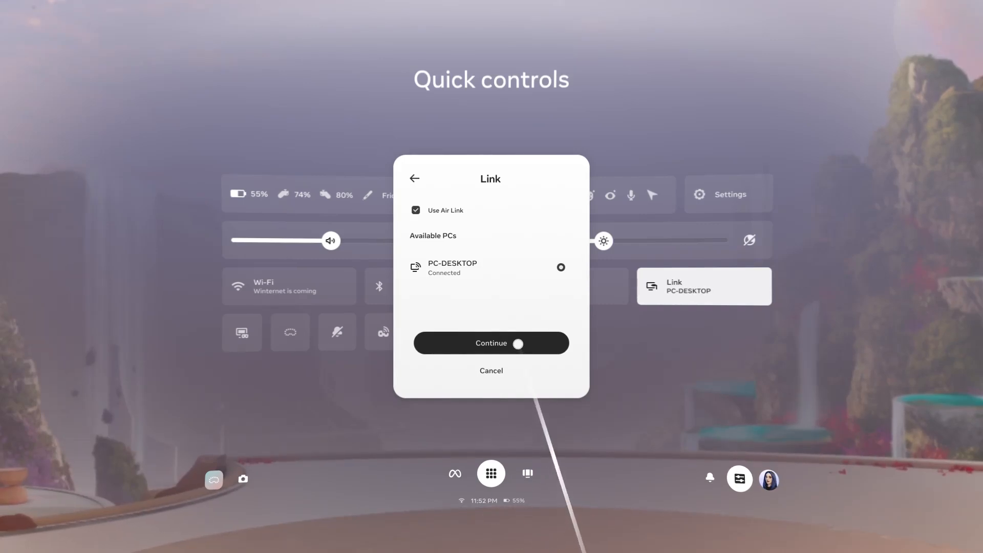
click(491, 343)
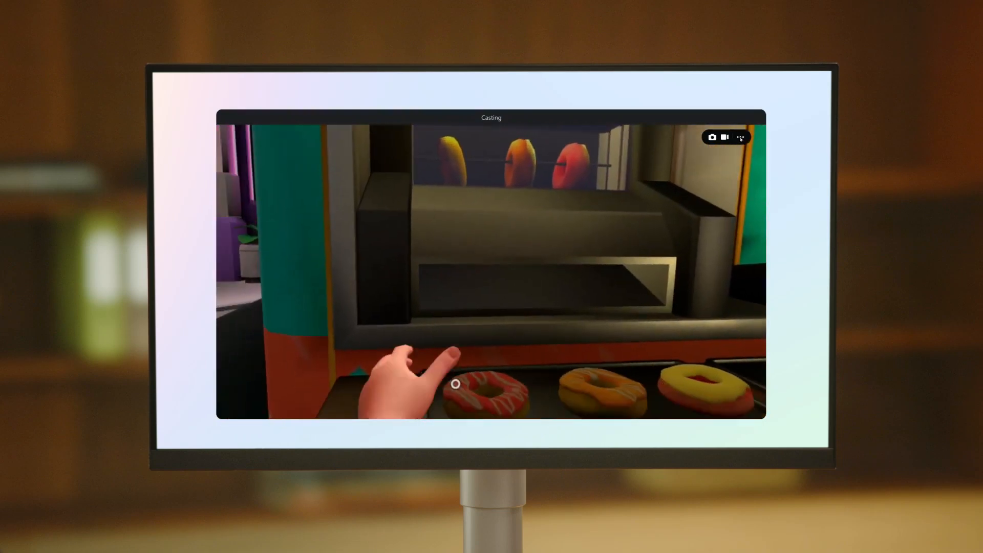
Step: Open the Casting window's settings menu for aspect ratio, streaming and recording
click(740, 137)
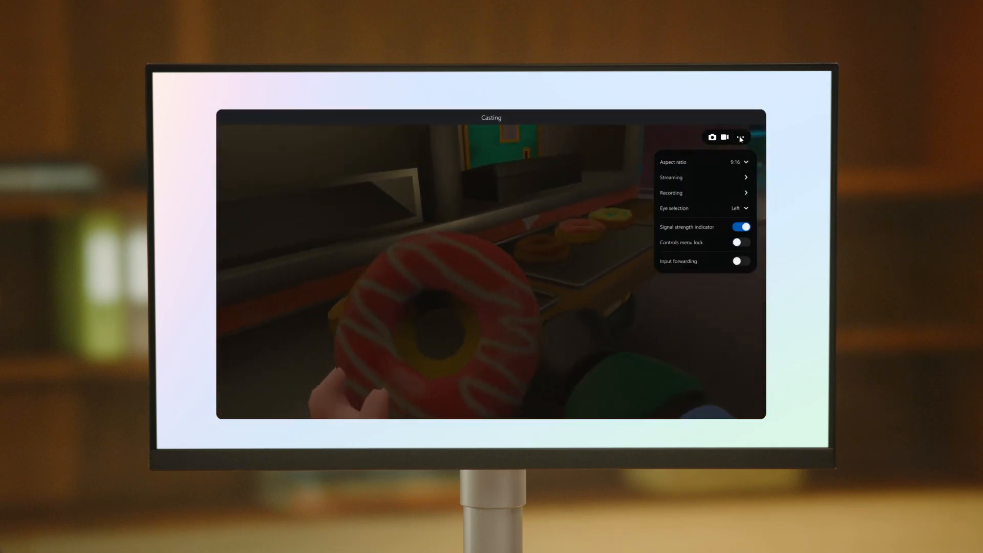